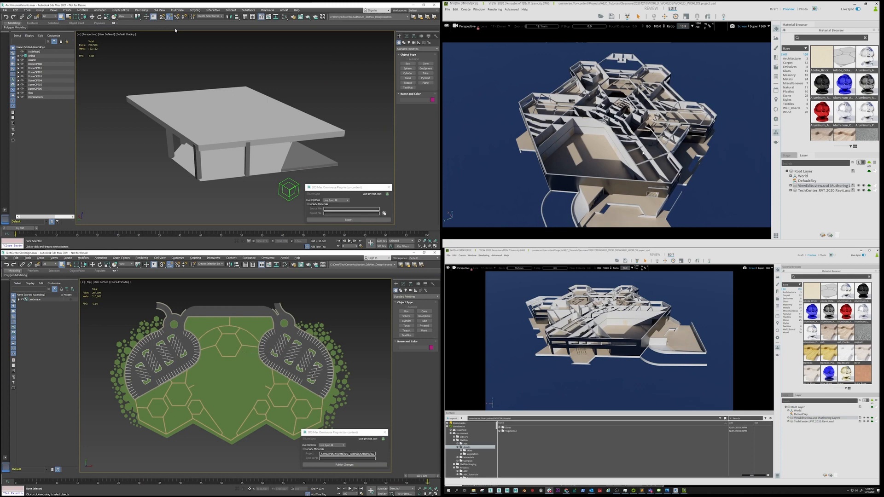
mouse_move(356, 379)
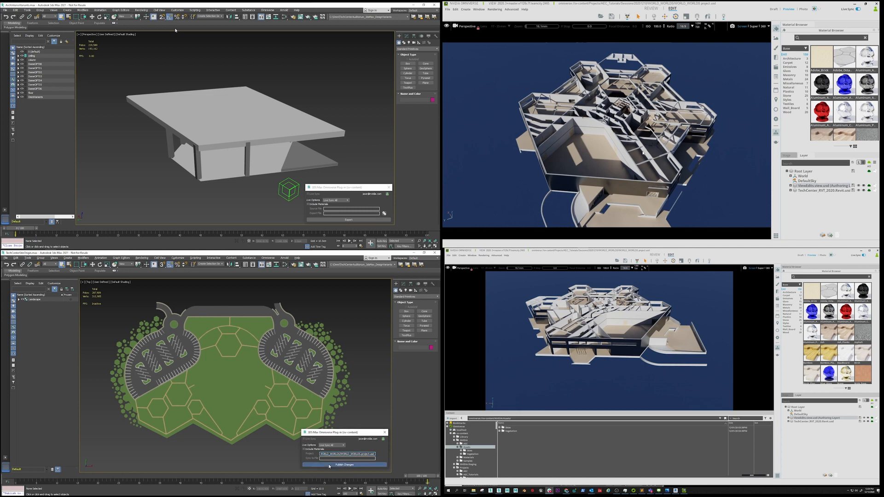
Publish the landscape, then switch auditorium seating to a circular arrangement of curved benches
click(347, 464)
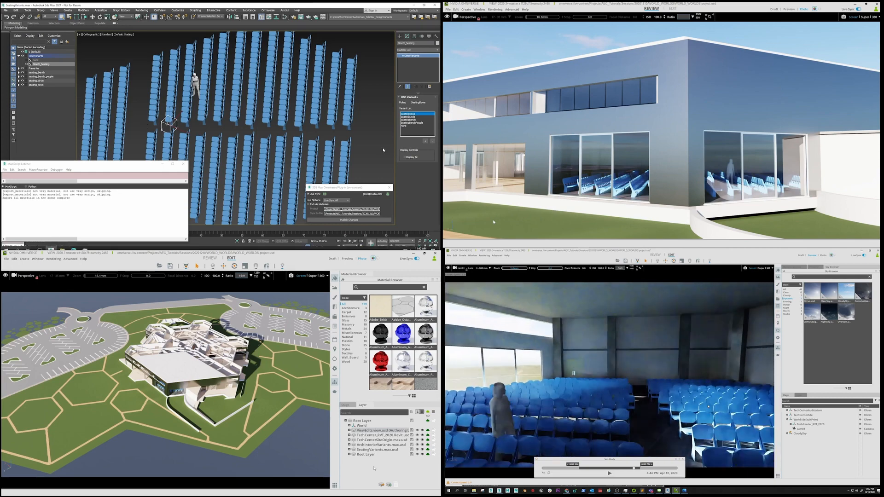
click(411, 116)
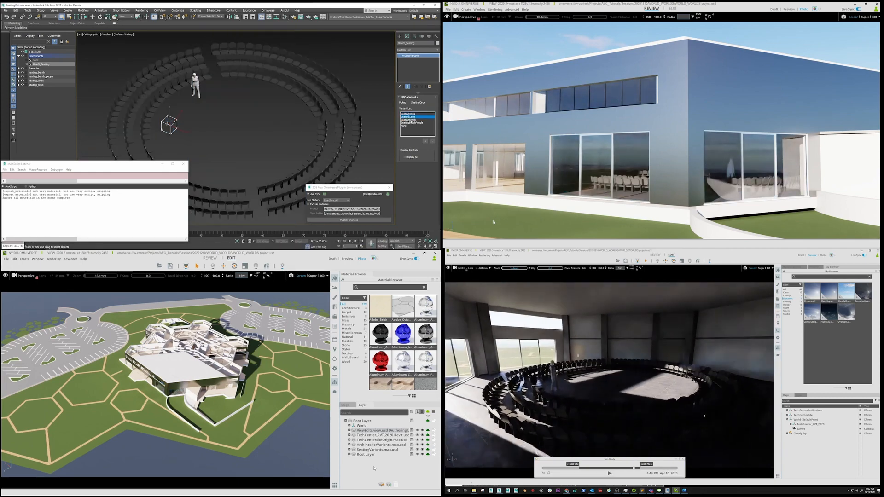
click(410, 120)
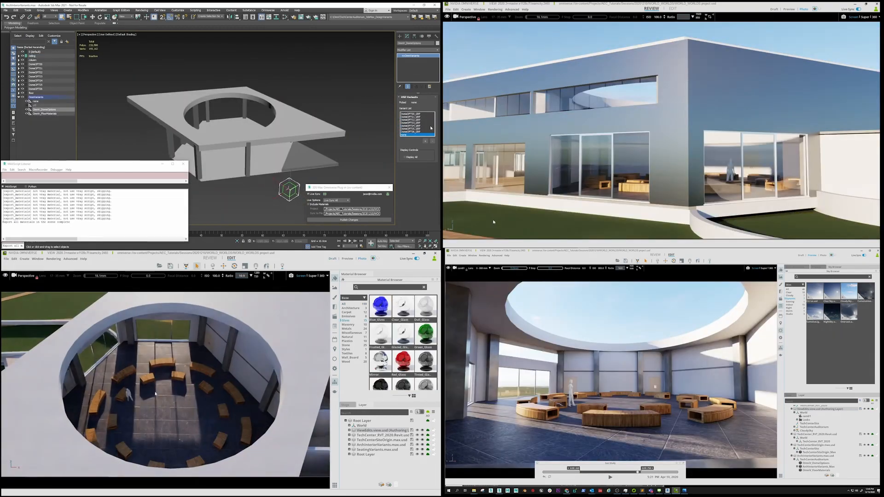
Add a rounded glass dome over the ceiling opening and change it to a geodesic lattice
click(415, 131)
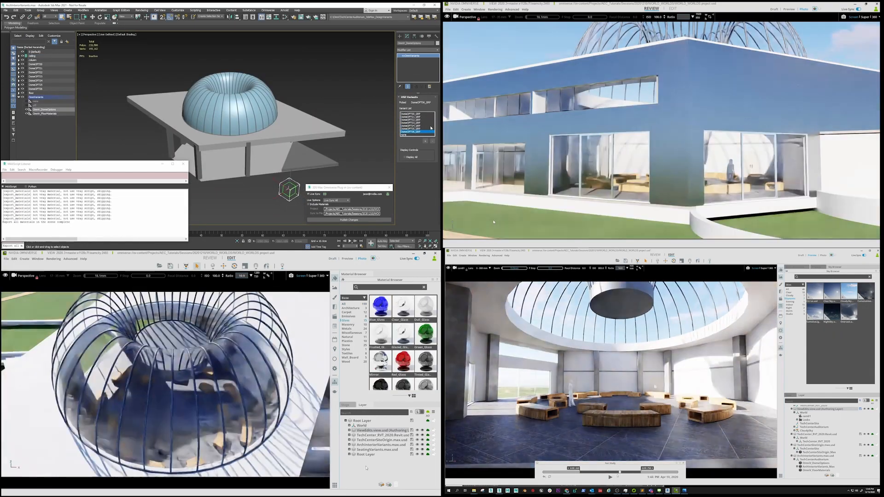
click(415, 128)
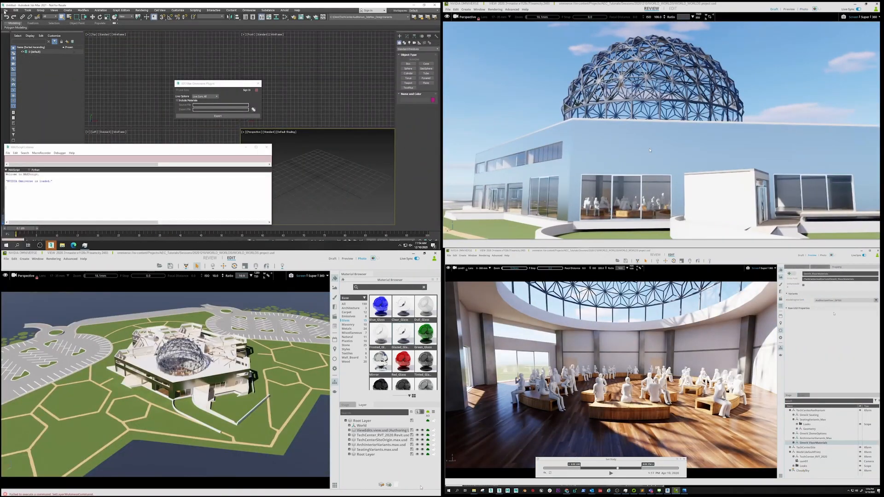
click(8, 10)
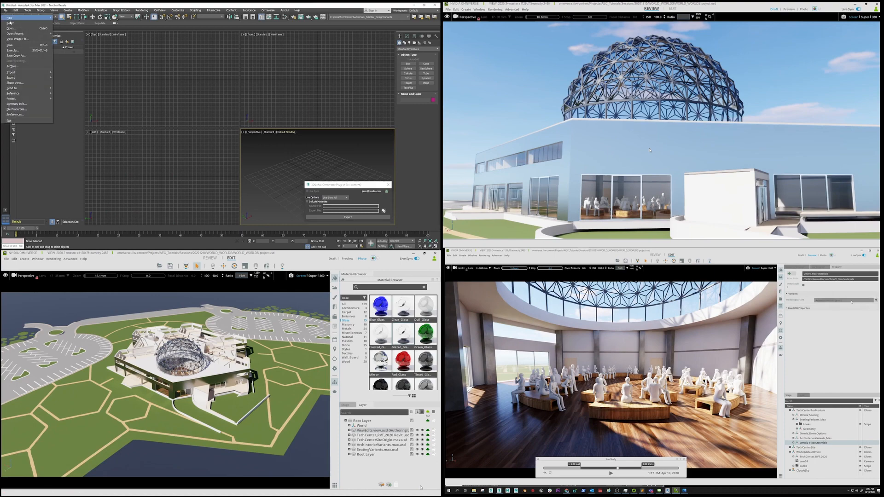